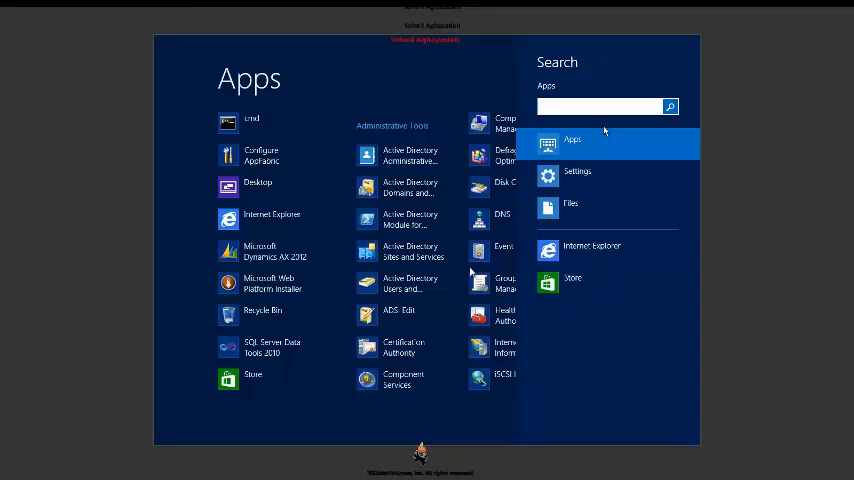
Step: Search the Start screen for 'ret' and launch Retail POS to its shift prompt
{"action": "type", "text": "re"}
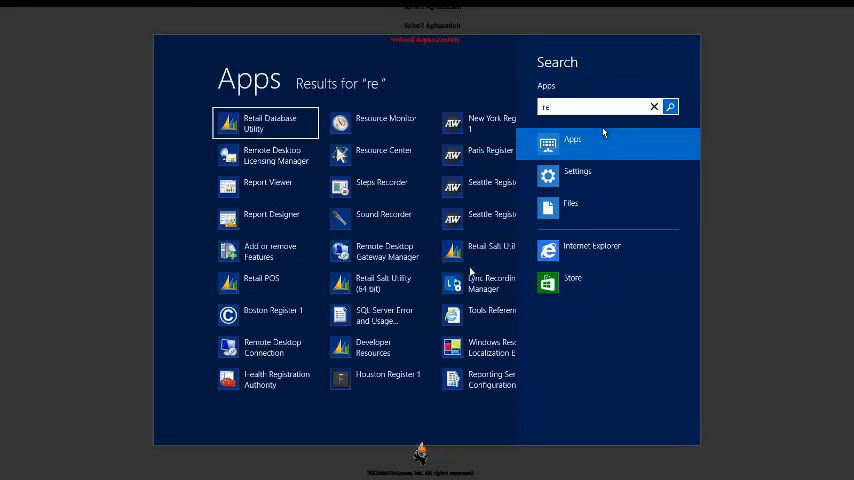
{"action": "type", "text": "t"}
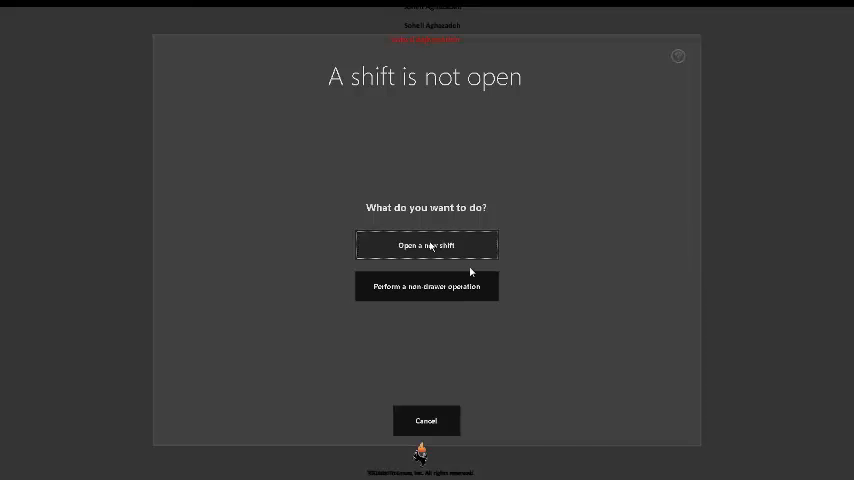
Step: Open a new shift and recall orders for the default online customer, listing the sales order
{"action": "left_click", "coordinate": [426, 244]}
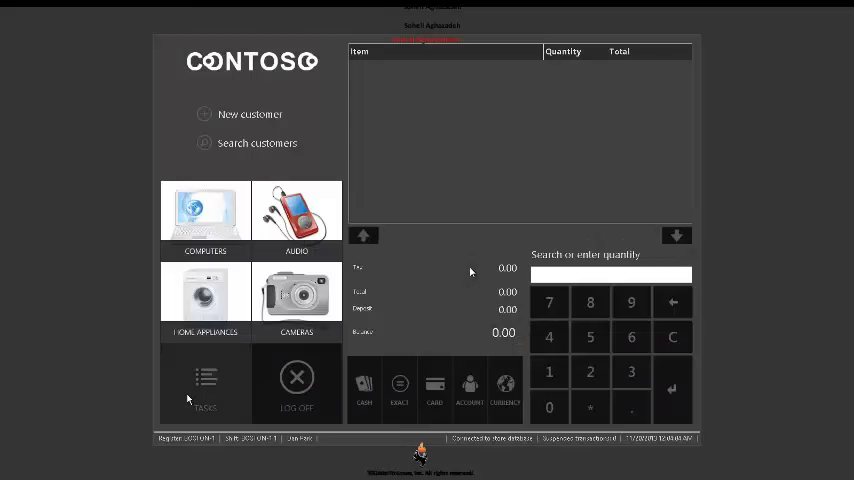
{"action": "left_click", "coordinate": [204, 384]}
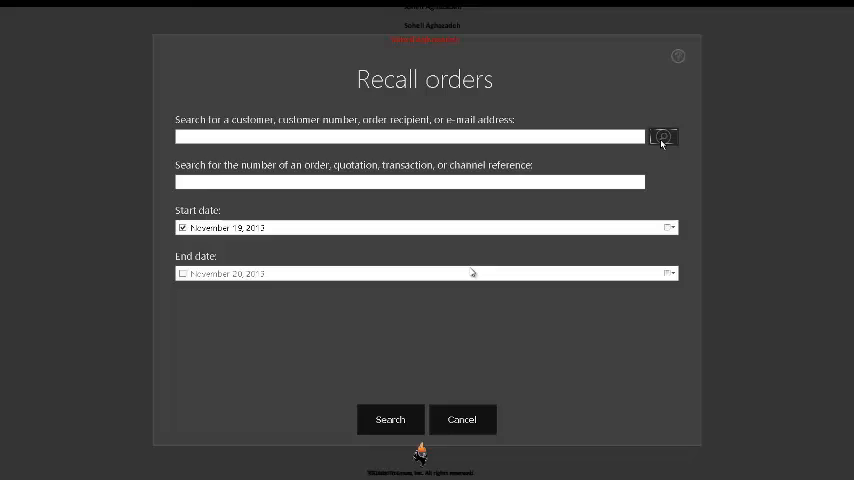
{"action": "left_click", "coordinate": [662, 136]}
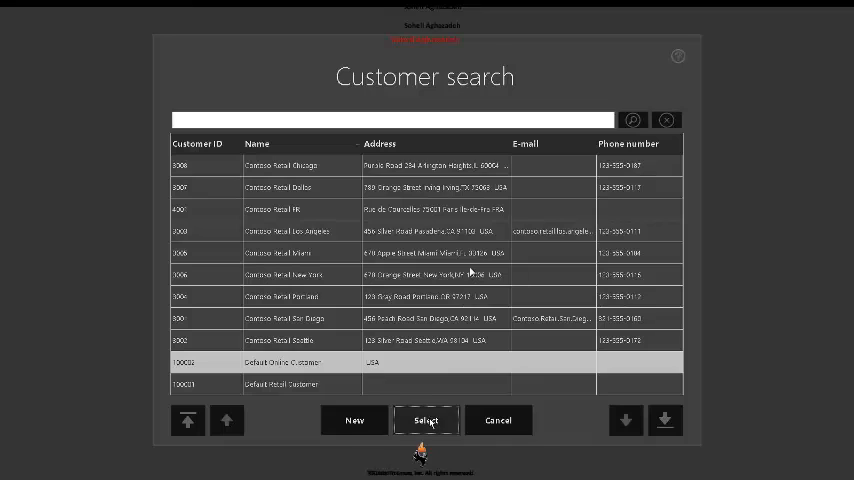
{"action": "left_click", "coordinate": [424, 420]}
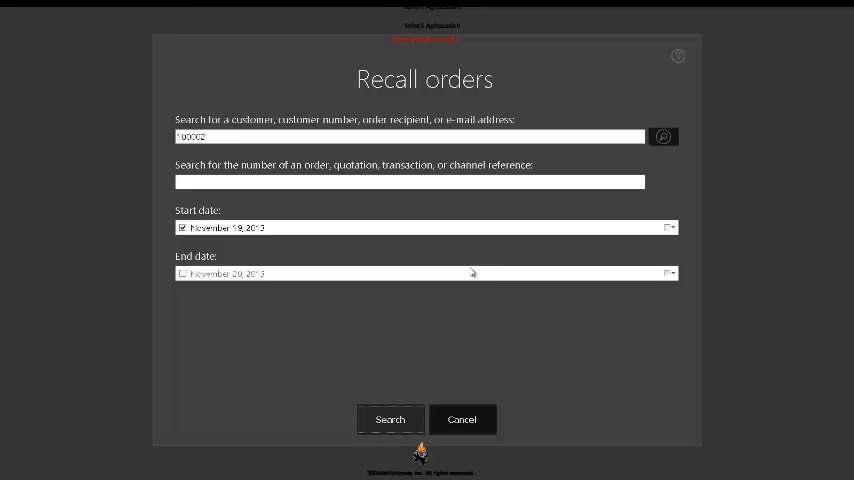
{"action": "left_click", "coordinate": [390, 420]}
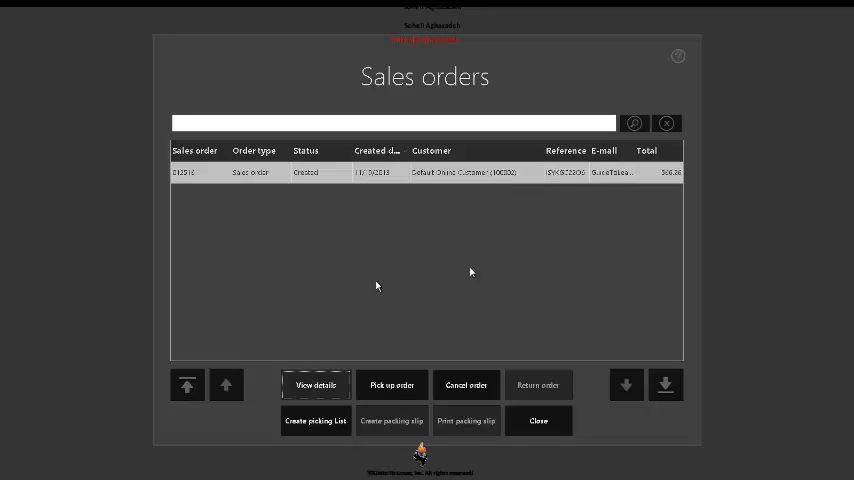
Step: View the order's details through customer, items, shipping, payment history and order summary
{"action": "left_click", "coordinate": [316, 384]}
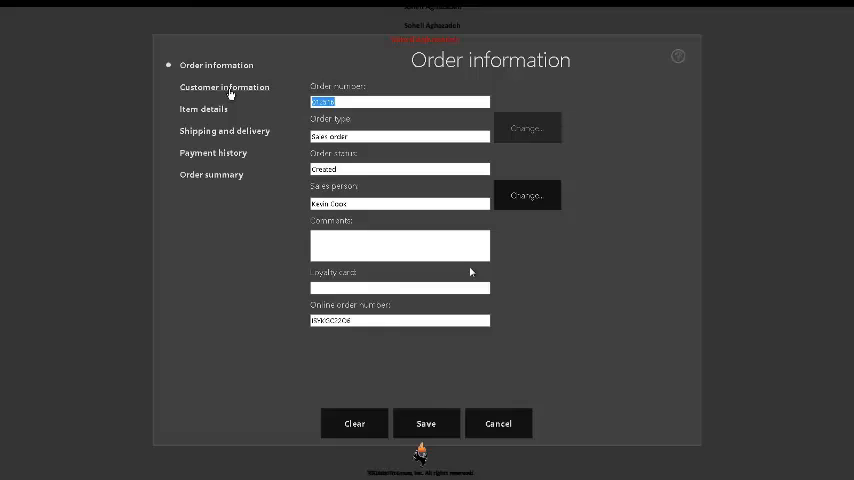
{"action": "left_click", "coordinate": [224, 88]}
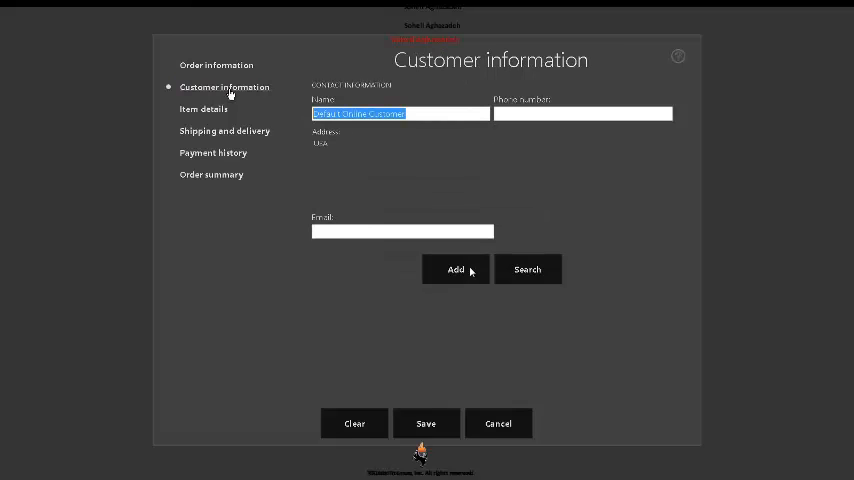
{"action": "left_click", "coordinate": [204, 108]}
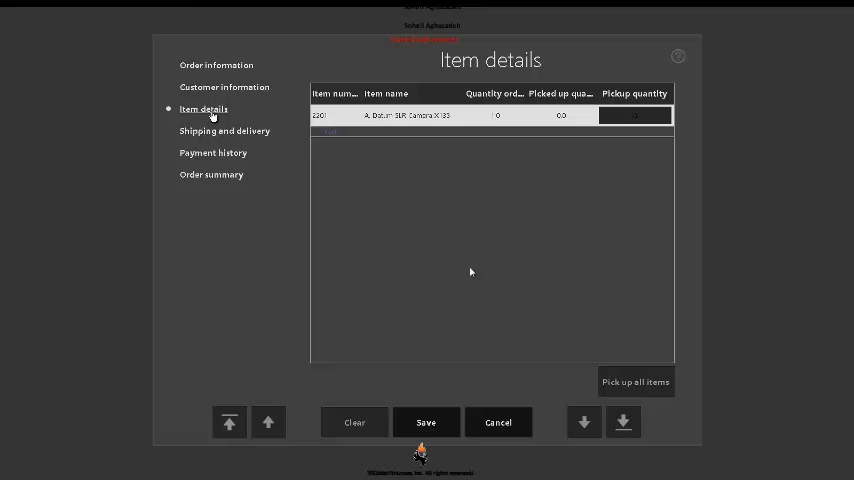
{"action": "left_click", "coordinate": [224, 132]}
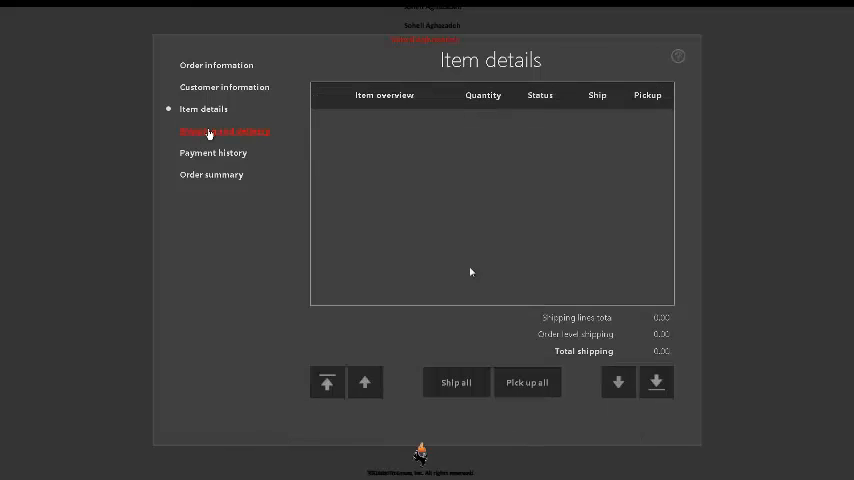
{"action": "left_click", "coordinate": [212, 152]}
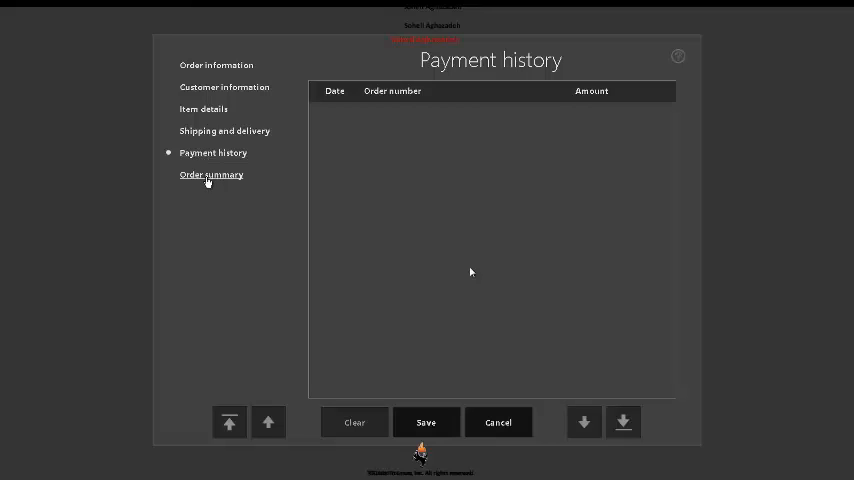
{"action": "left_click", "coordinate": [212, 174]}
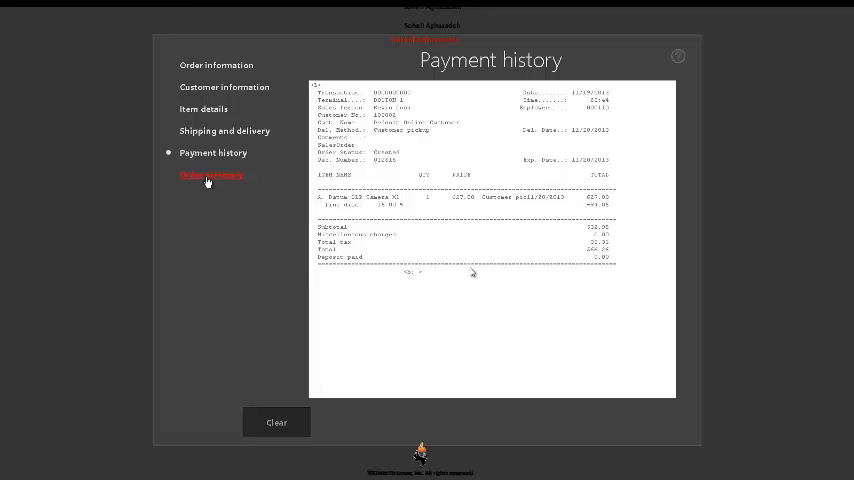
{"action": "mouse_move", "coordinate": [446, 294]}
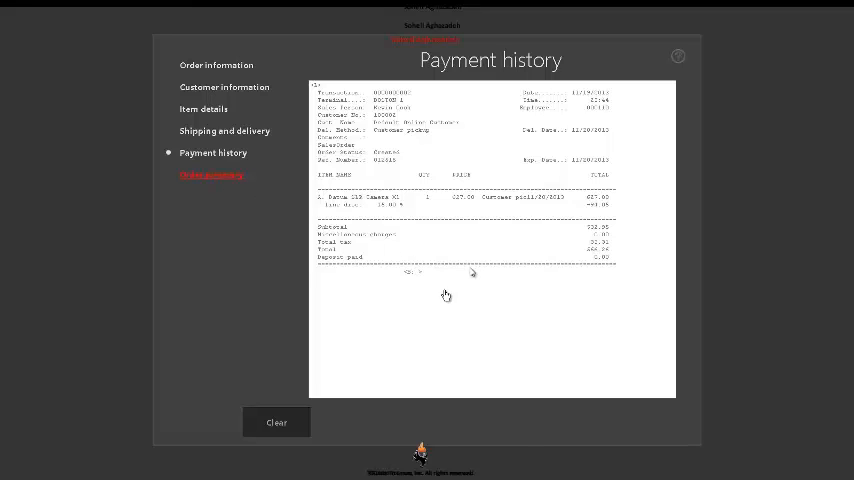
{"action": "left_click", "coordinate": [212, 176]}
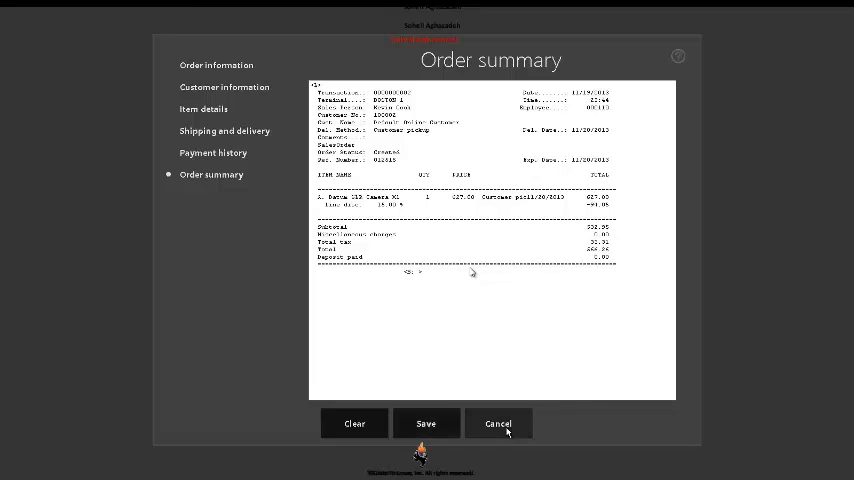
Step: Close the details, then recall the default online customer's orders again with an earlier start date
{"action": "left_click", "coordinate": [498, 424]}
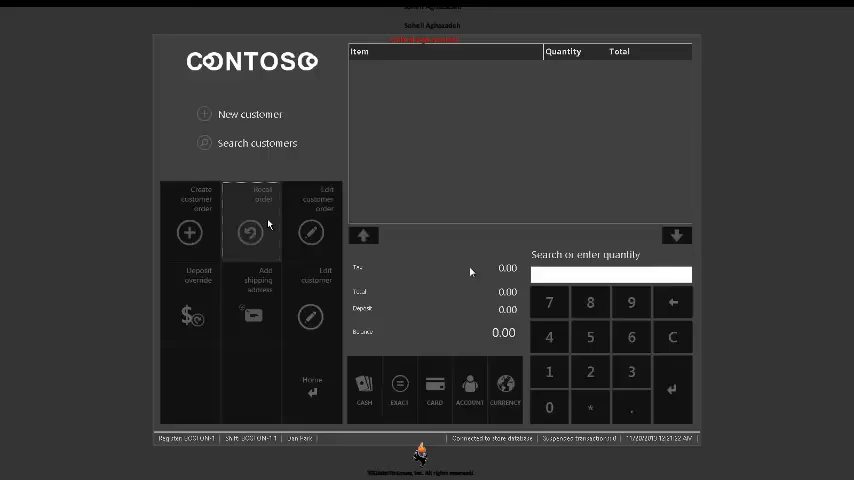
{"action": "left_click", "coordinate": [250, 218]}
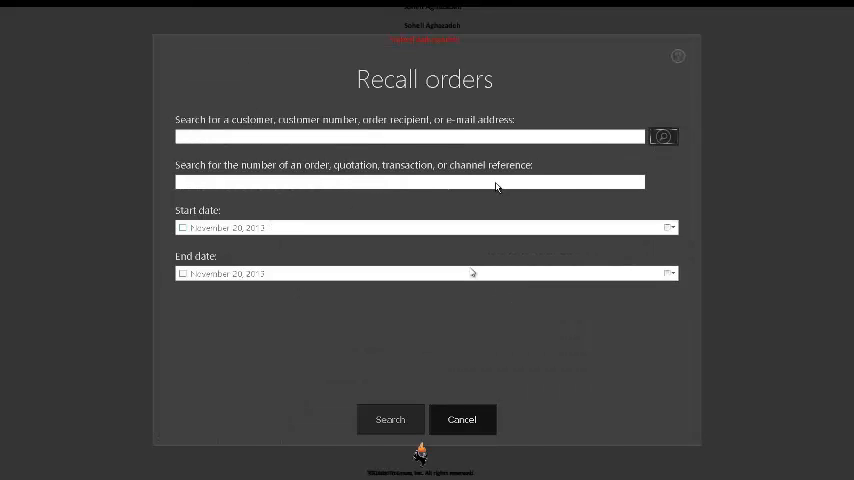
{"action": "left_click", "coordinate": [662, 136]}
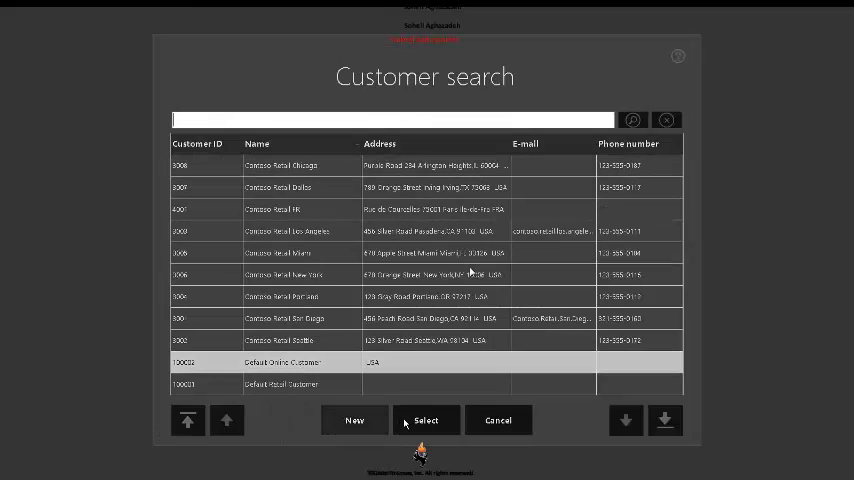
{"action": "left_click", "coordinate": [424, 420]}
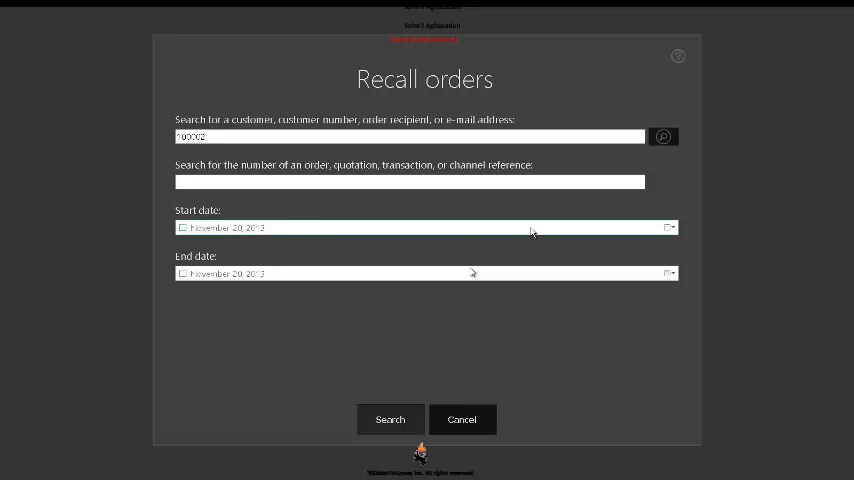
{"action": "left_click", "coordinate": [668, 228]}
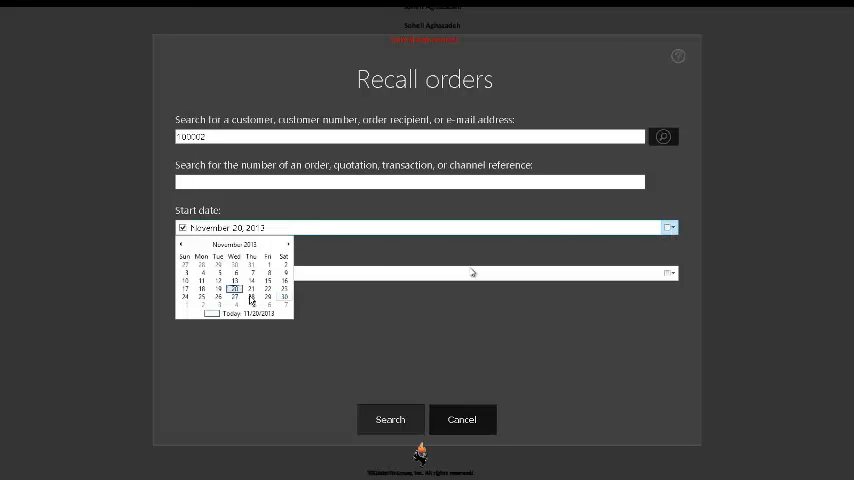
{"action": "left_click", "coordinate": [206, 288]}
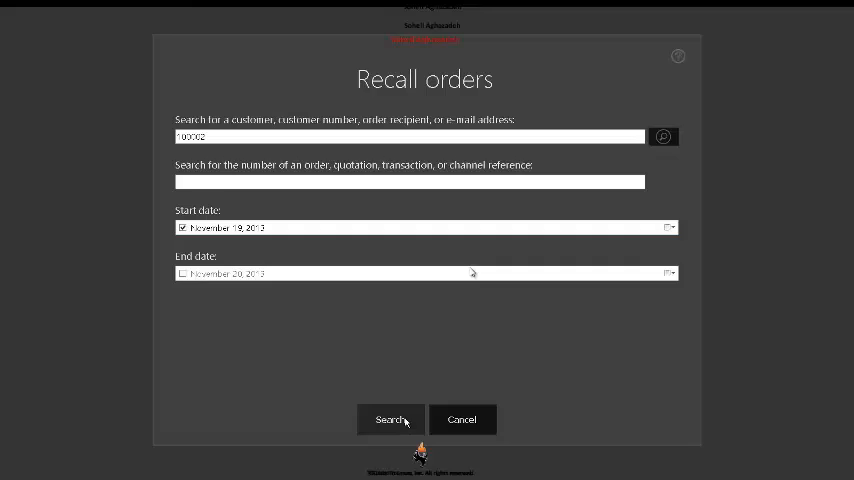
{"action": "left_click", "coordinate": [390, 420]}
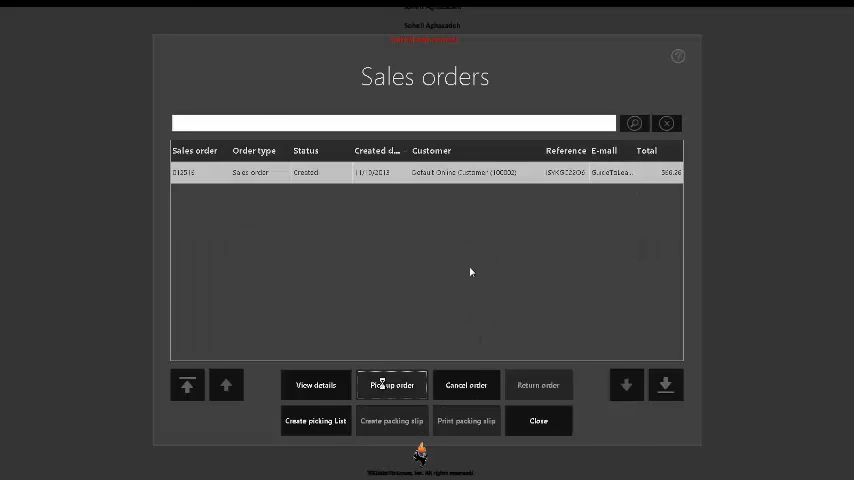
Step: Pick up the sales order with the camera's pickup quantity saved and acknowledge the no-deposit notice
{"action": "left_click", "coordinate": [392, 384]}
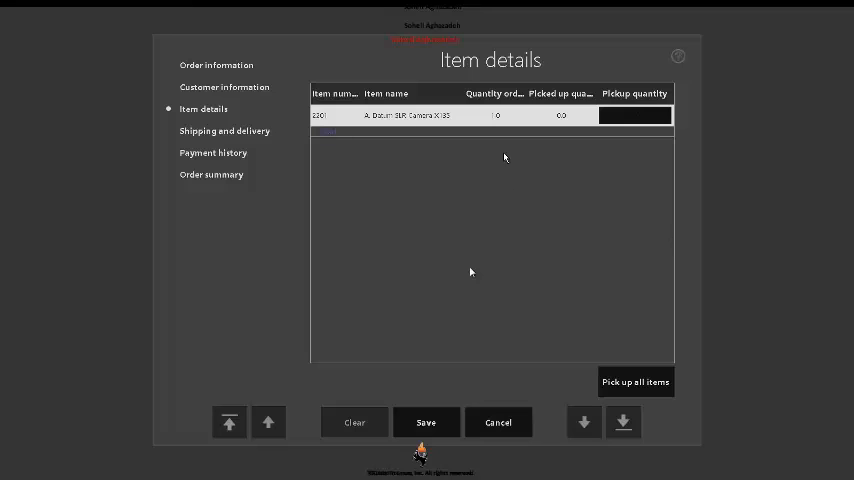
{"action": "mouse_move", "coordinate": [550, 140]}
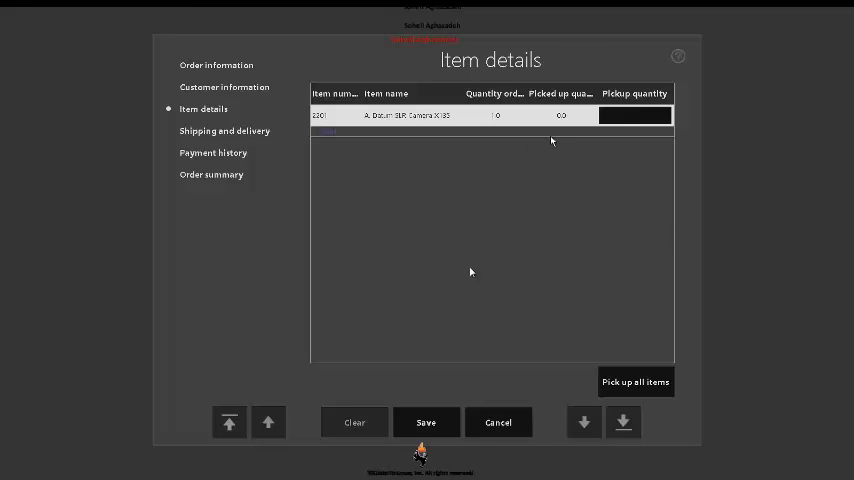
{"action": "mouse_move", "coordinate": [612, 362]}
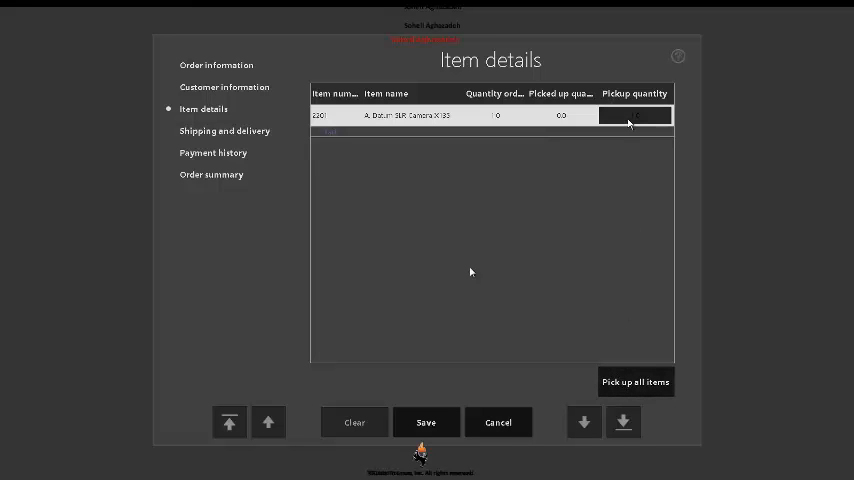
{"action": "left_click", "coordinate": [496, 422]}
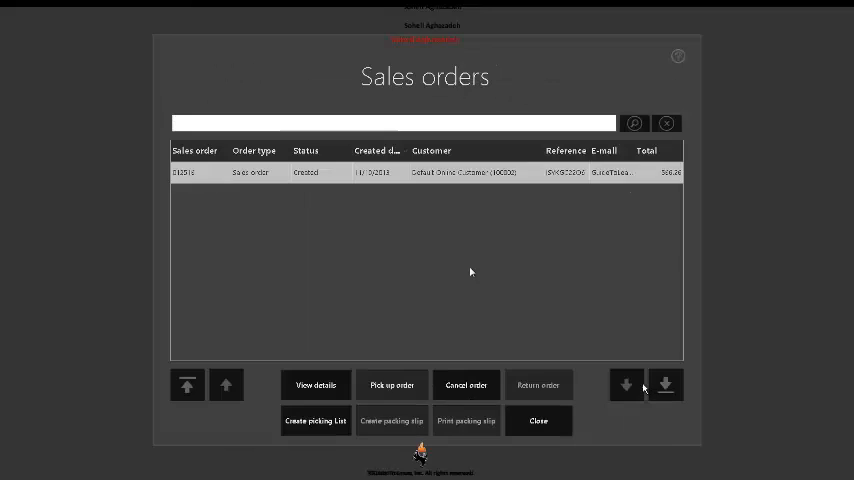
{"action": "left_click", "coordinate": [392, 384]}
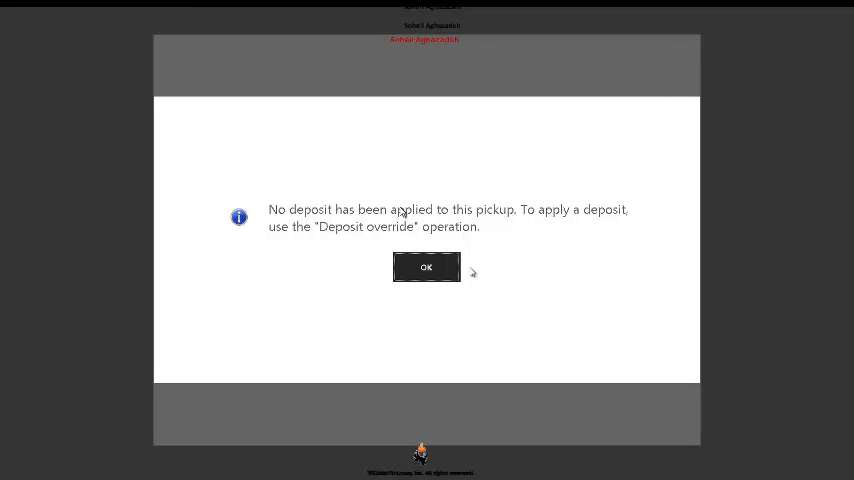
{"action": "mouse_move", "coordinate": [478, 218]}
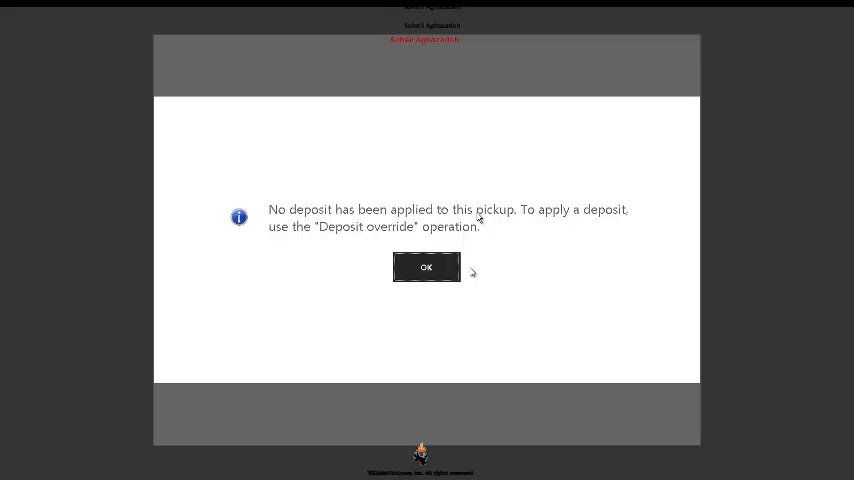
{"action": "left_click", "coordinate": [424, 266]}
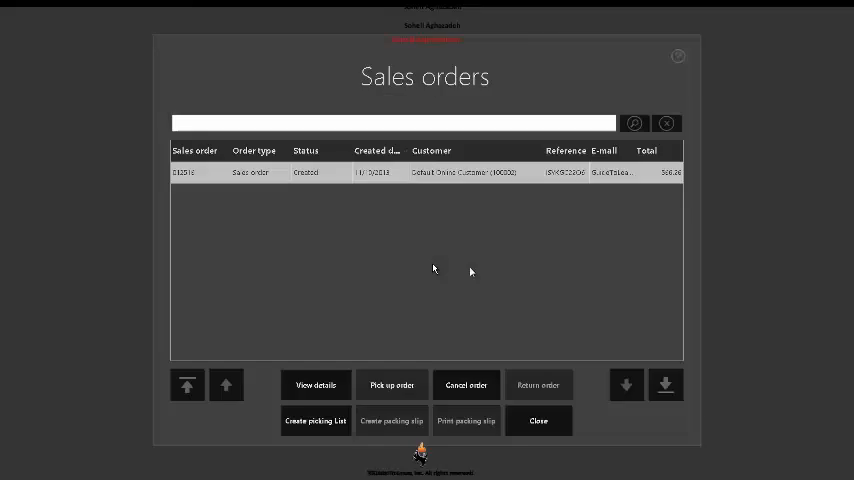
Step: Load the picked-up order as a 566.26 transaction, start payment and confirm the password
{"action": "left_click", "coordinate": [392, 384]}
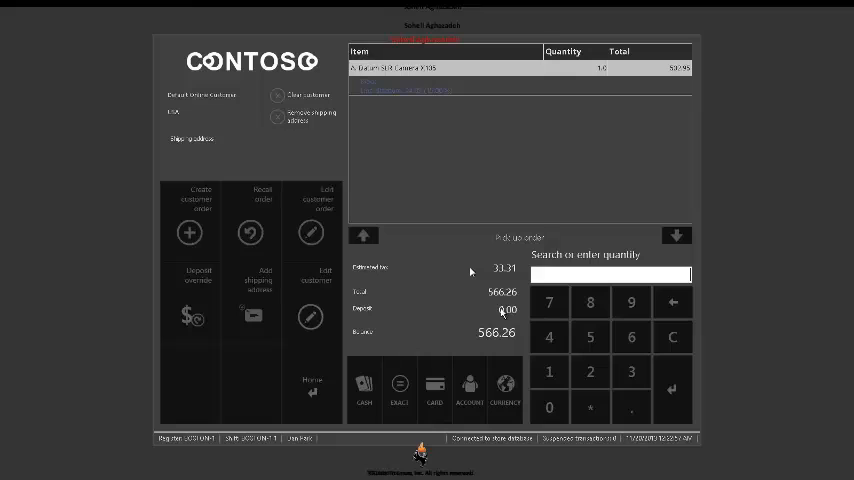
{"action": "mouse_move", "coordinate": [510, 236]}
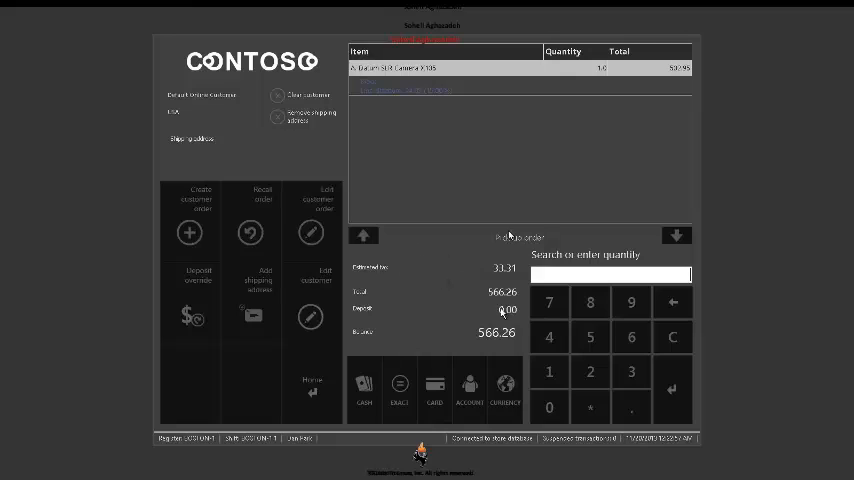
{"action": "mouse_move", "coordinate": [828, 272]}
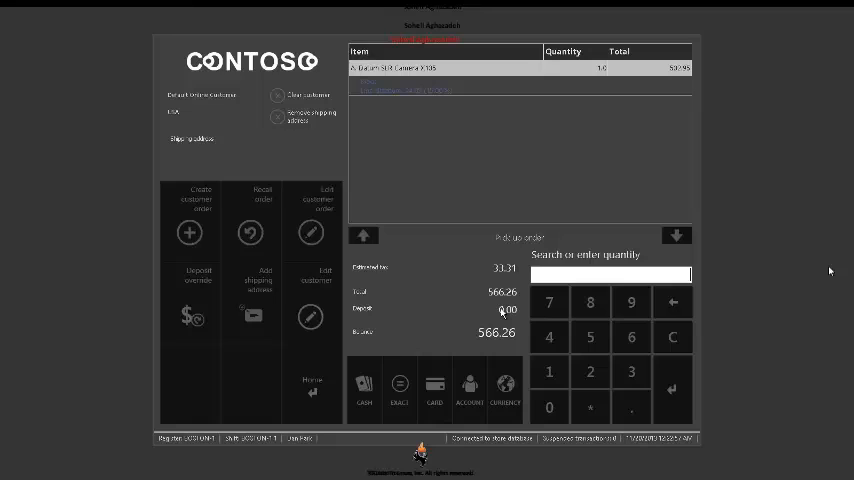
{"action": "left_click", "coordinate": [400, 388]}
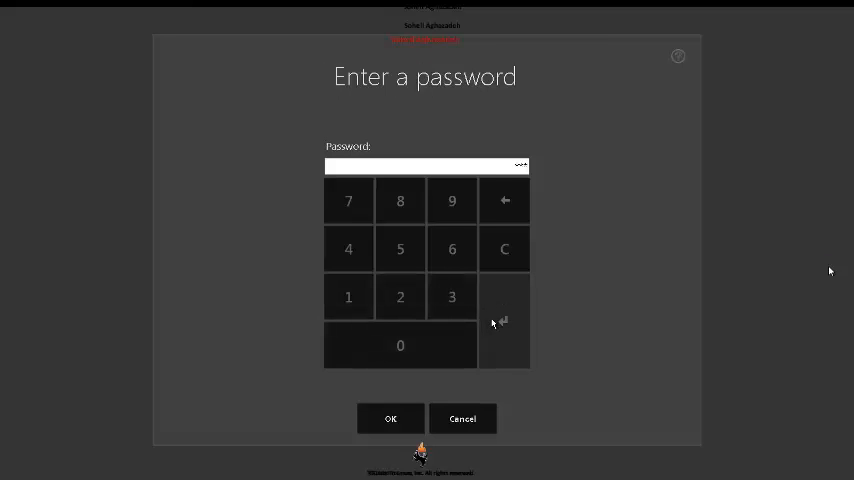
{"action": "left_click", "coordinate": [390, 418]}
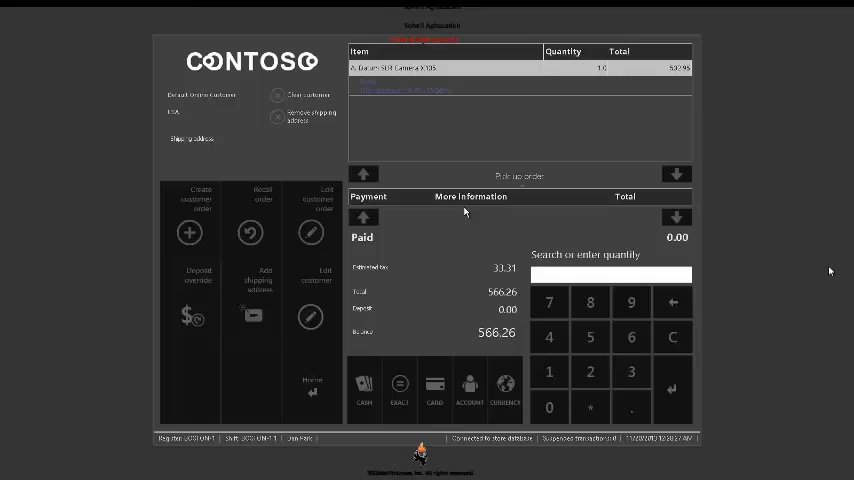
{"action": "mouse_move", "coordinate": [536, 176]}
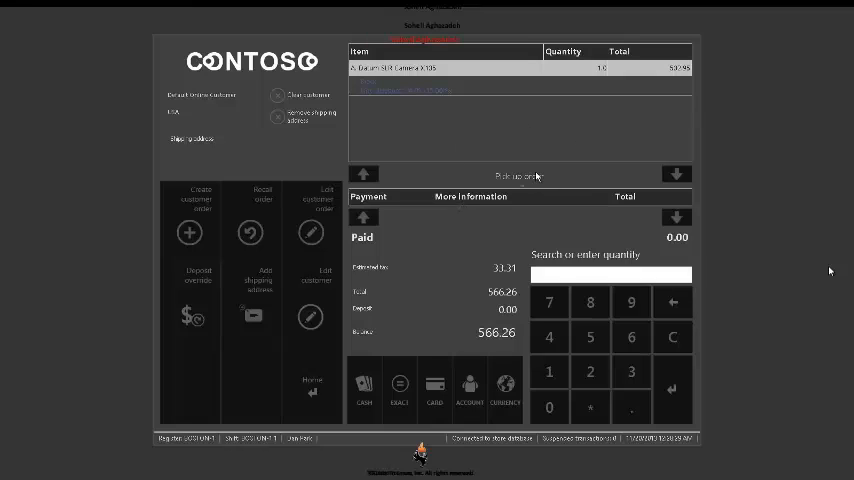
{"action": "mouse_move", "coordinate": [408, 364]}
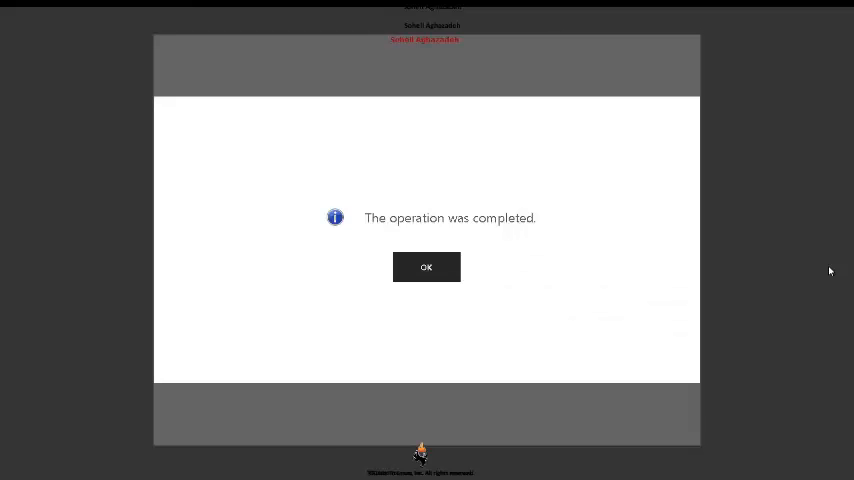
{"action": "mouse_move", "coordinate": [596, 284]}
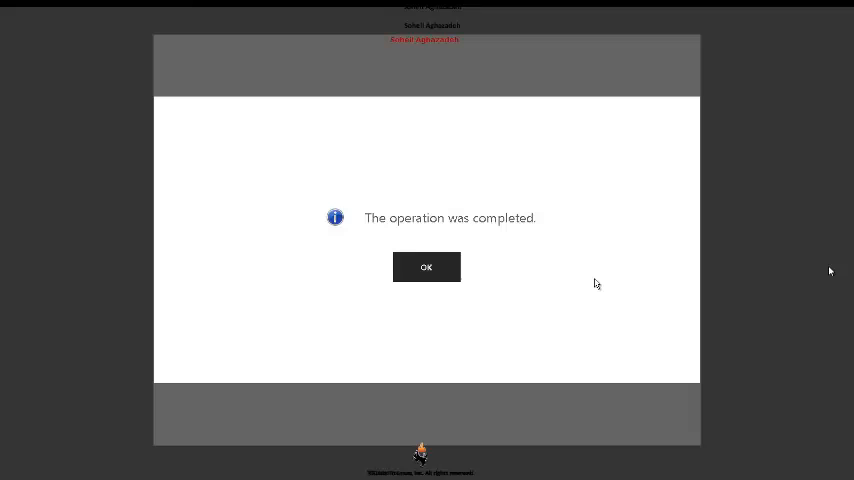
{"action": "mouse_move", "coordinate": [490, 292]}
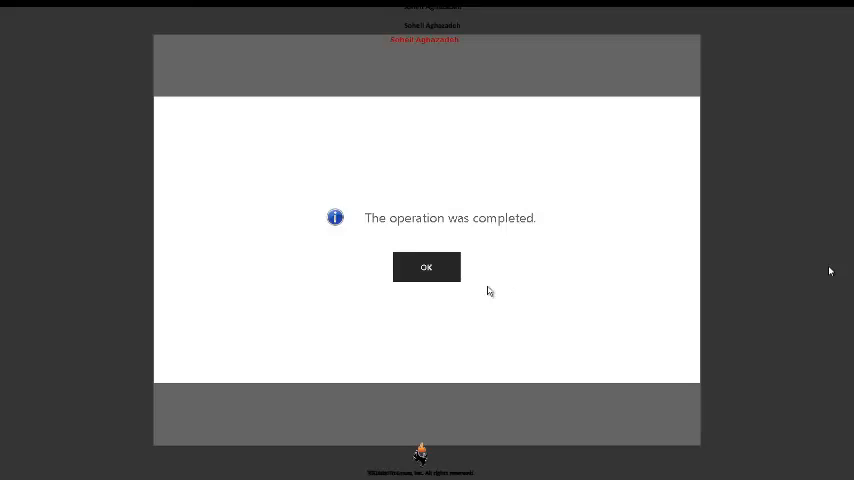
{"action": "mouse_move", "coordinate": [430, 278]}
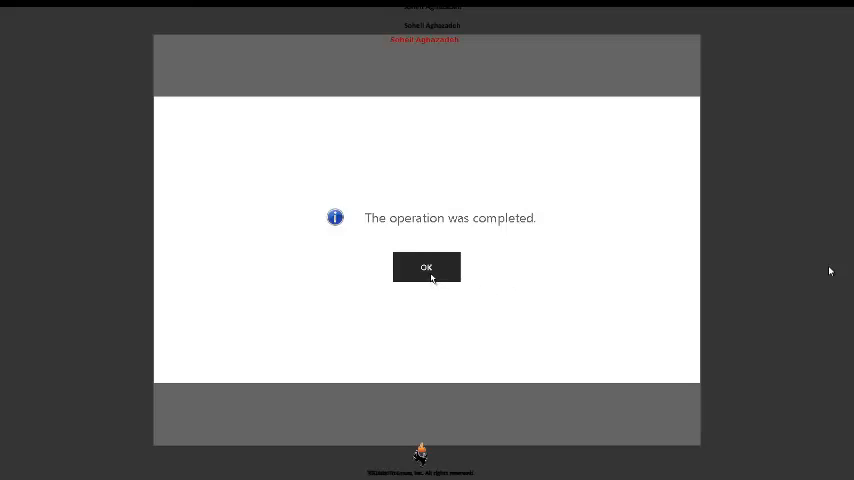
Step: Acknowledge 'The operation was completed' message, returning to the 566.26 register balance
{"action": "left_click", "coordinate": [426, 268]}
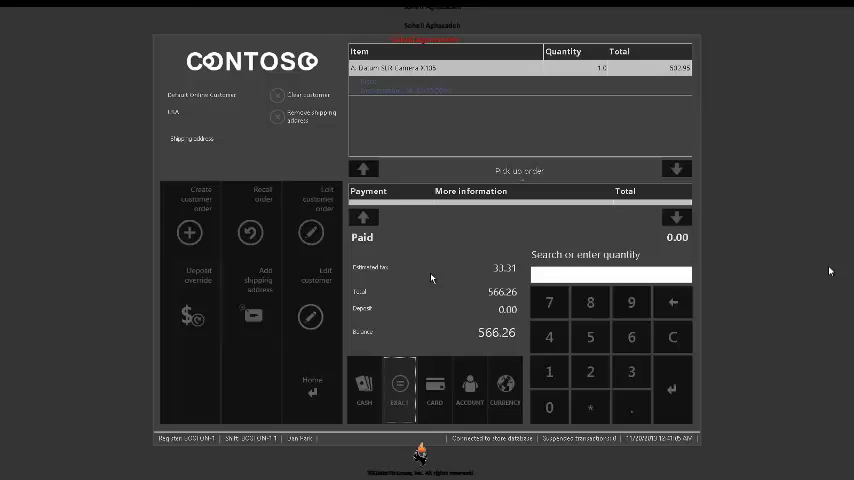